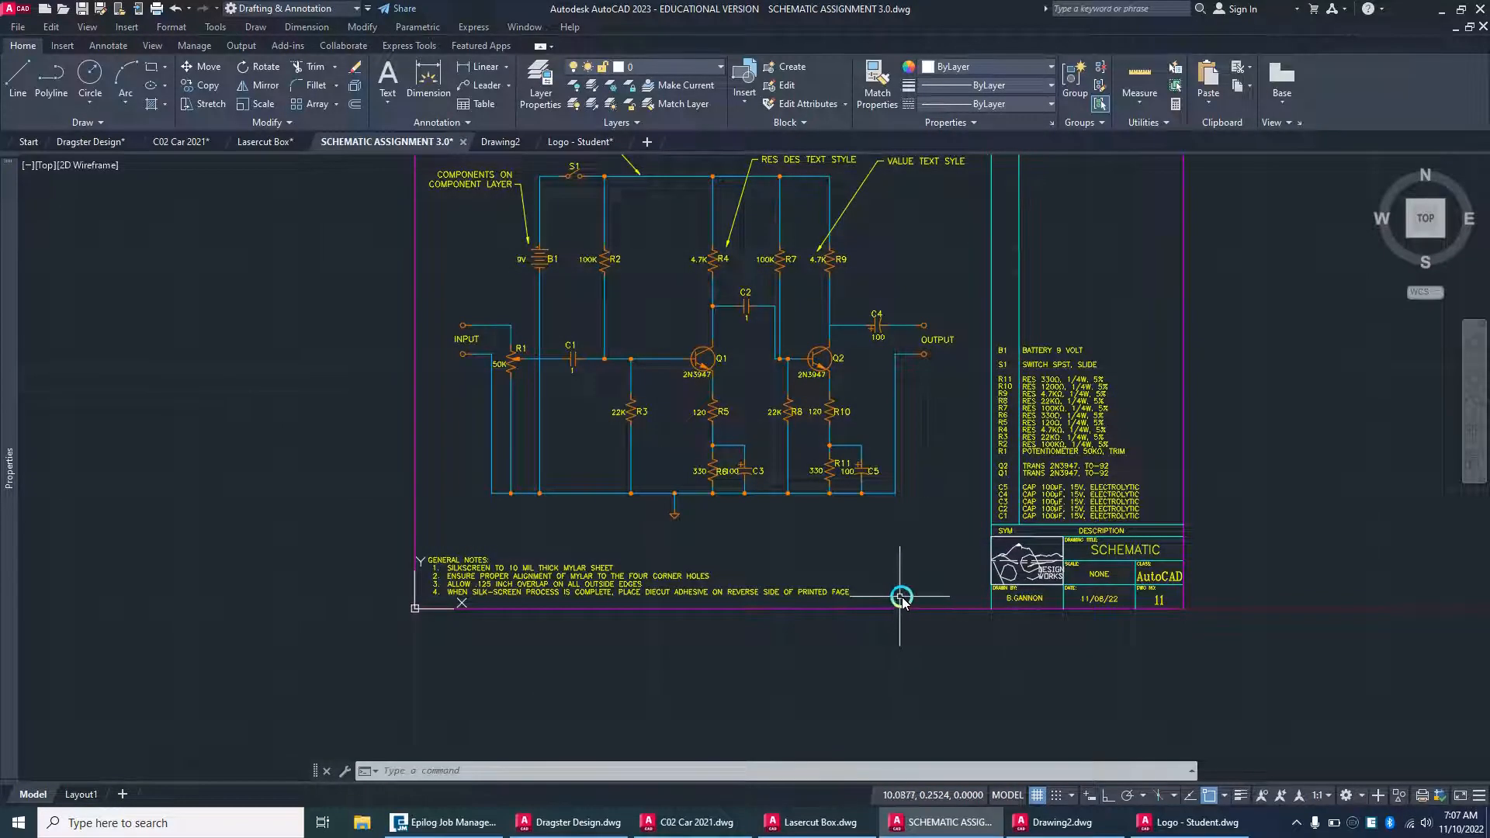
pyautogui.moveTo(951, 563)
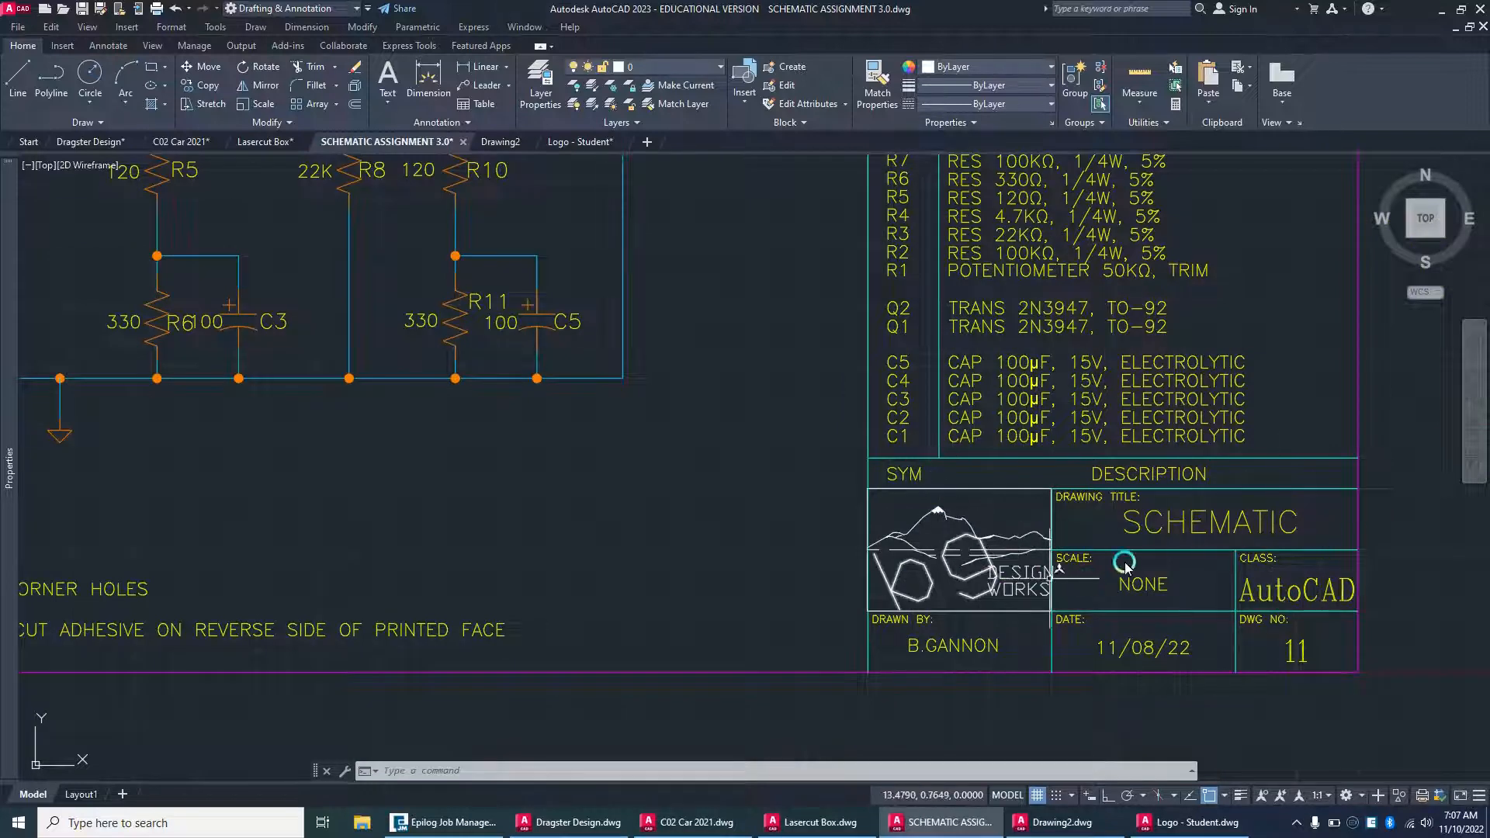
# Plot the schematic to AutoCAD PDF on ANSI expand B paper, fit to paper, extents
pyautogui.scroll(-3)
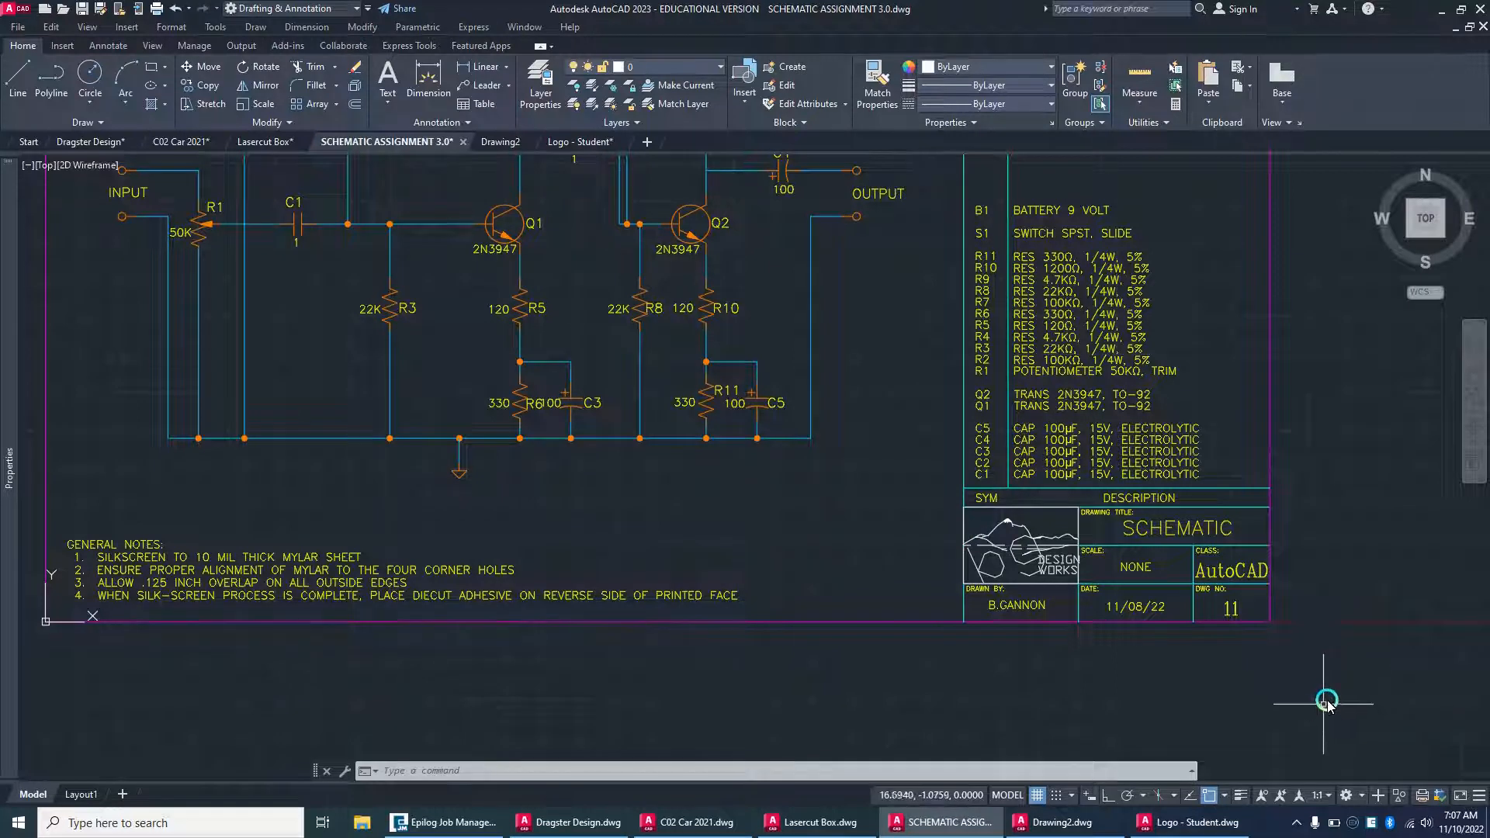
pyautogui.moveTo(913, 598)
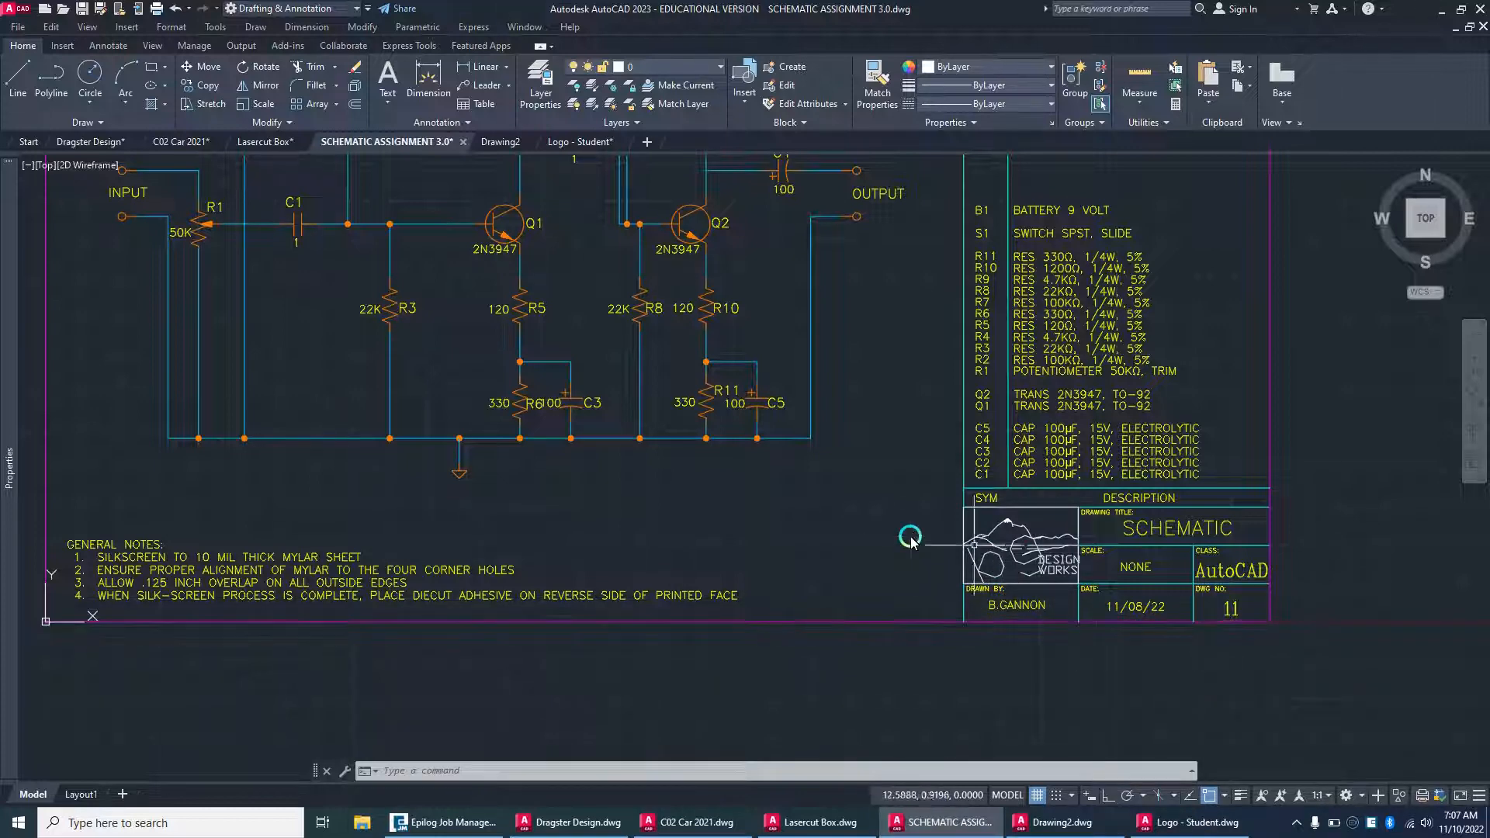
pyautogui.click(17, 25)
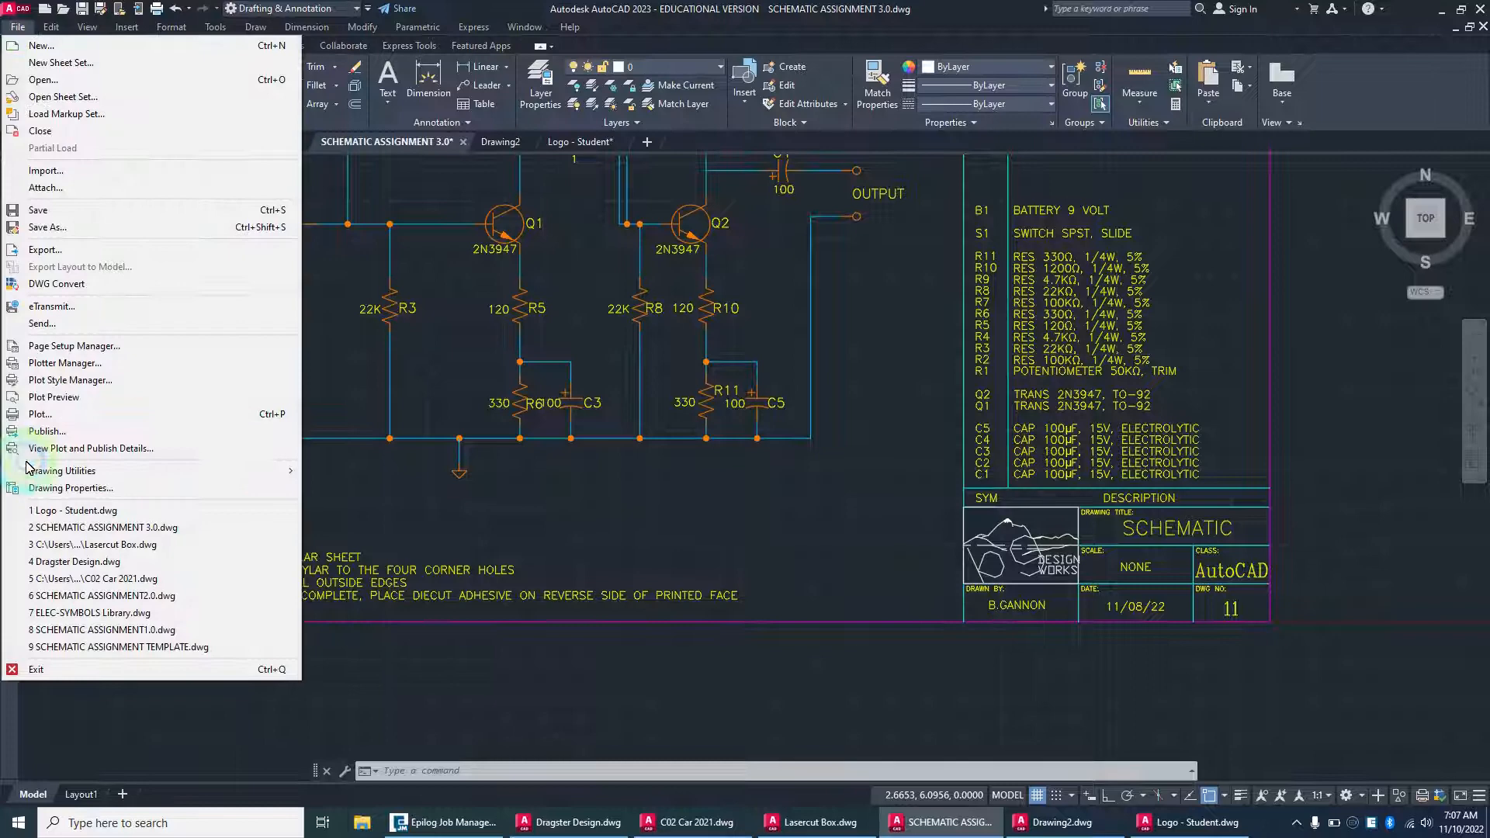
pyautogui.click(40, 413)
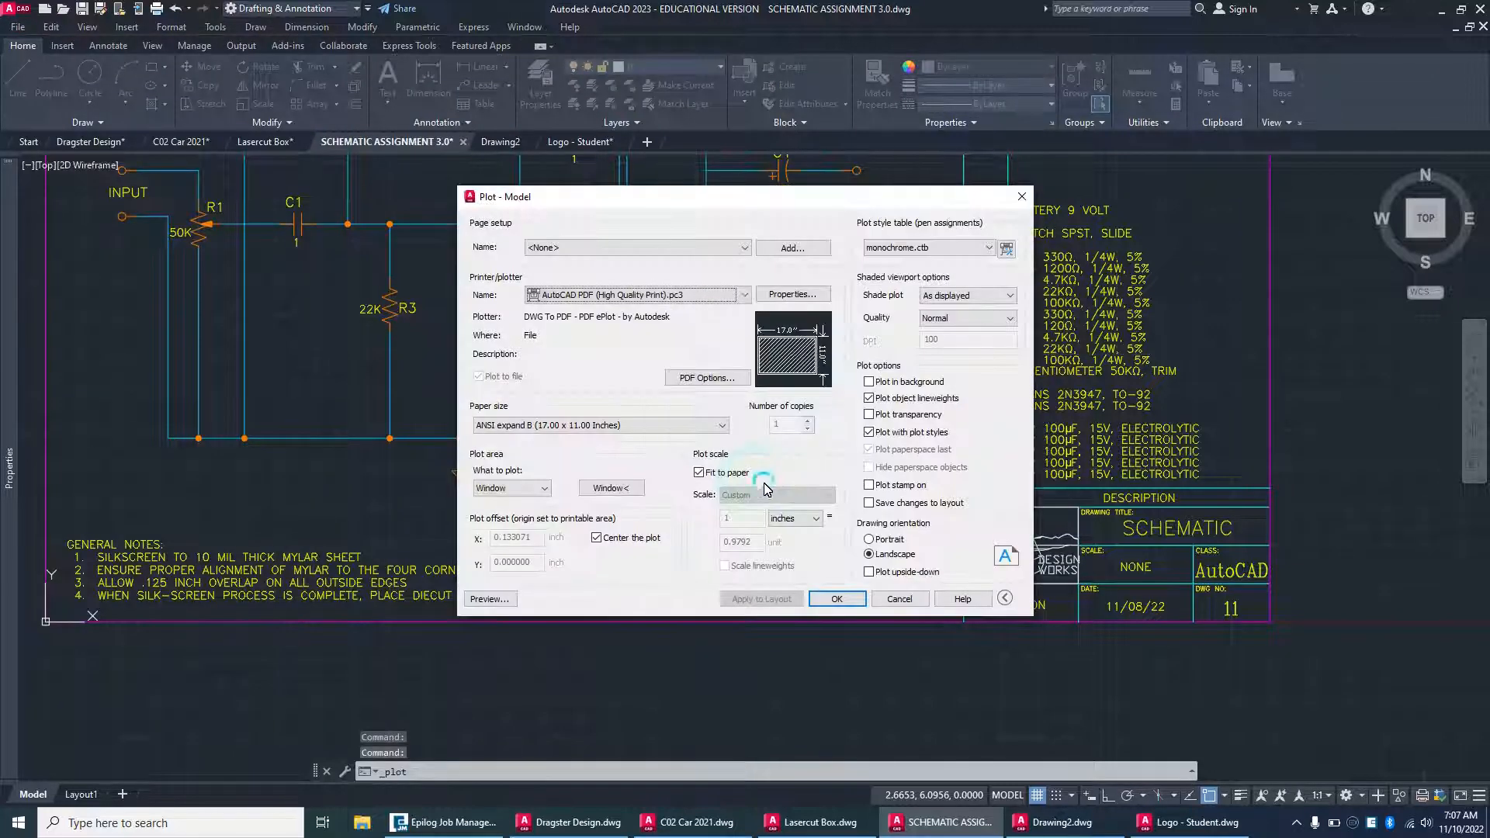
pyautogui.click(700, 472)
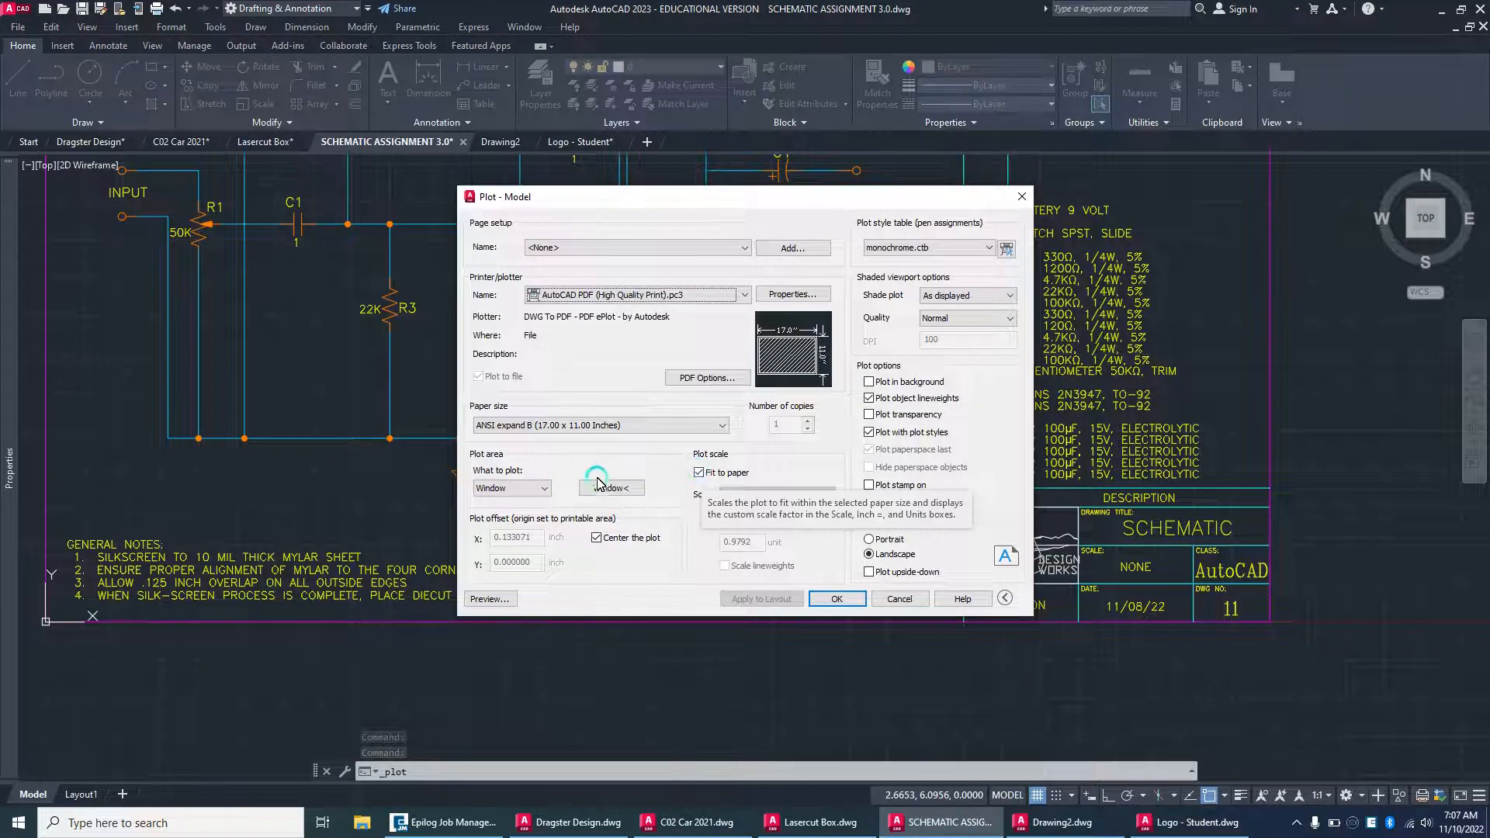
pyautogui.click(511, 487)
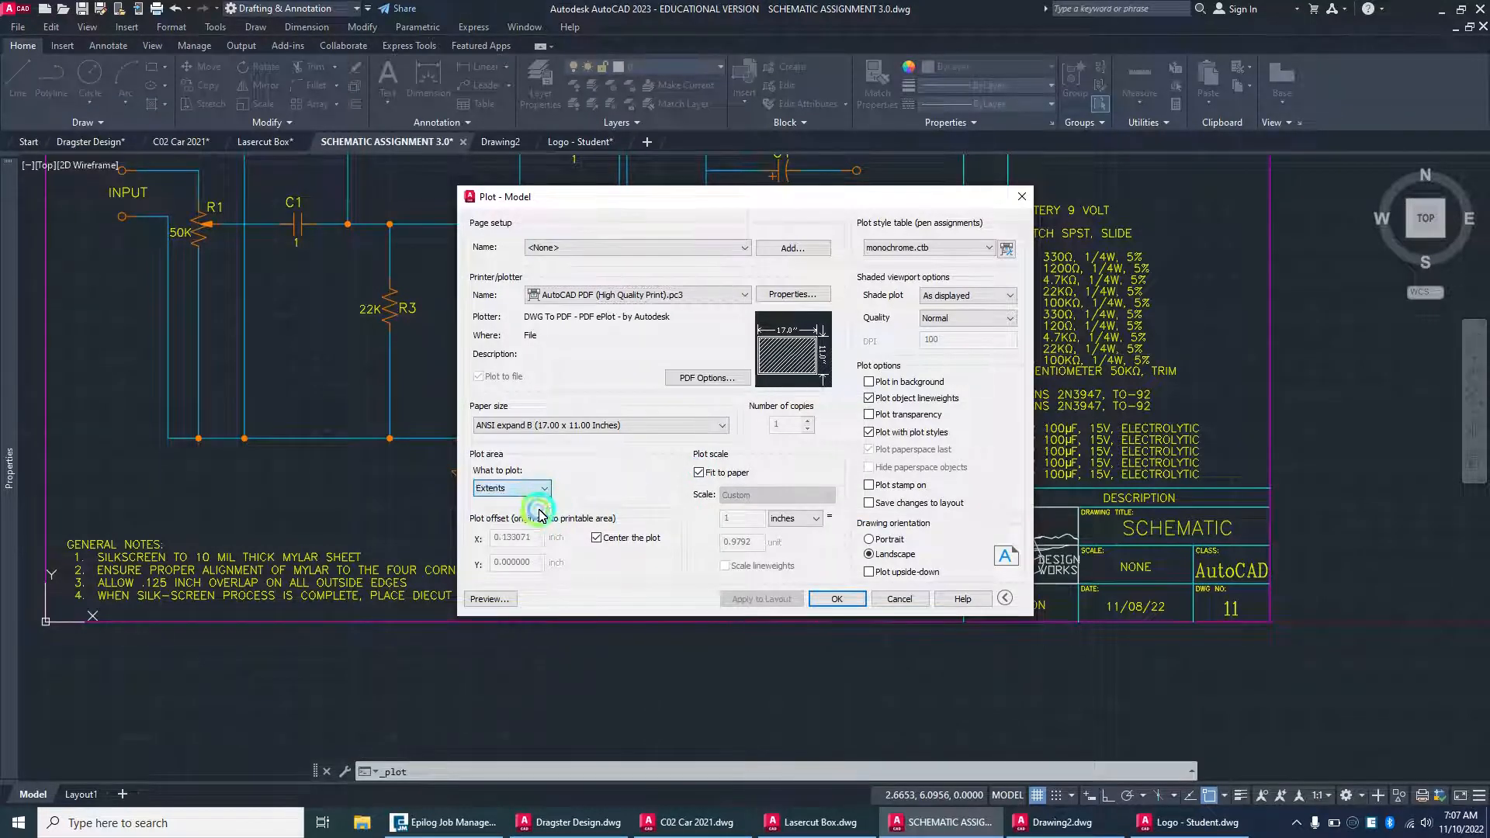